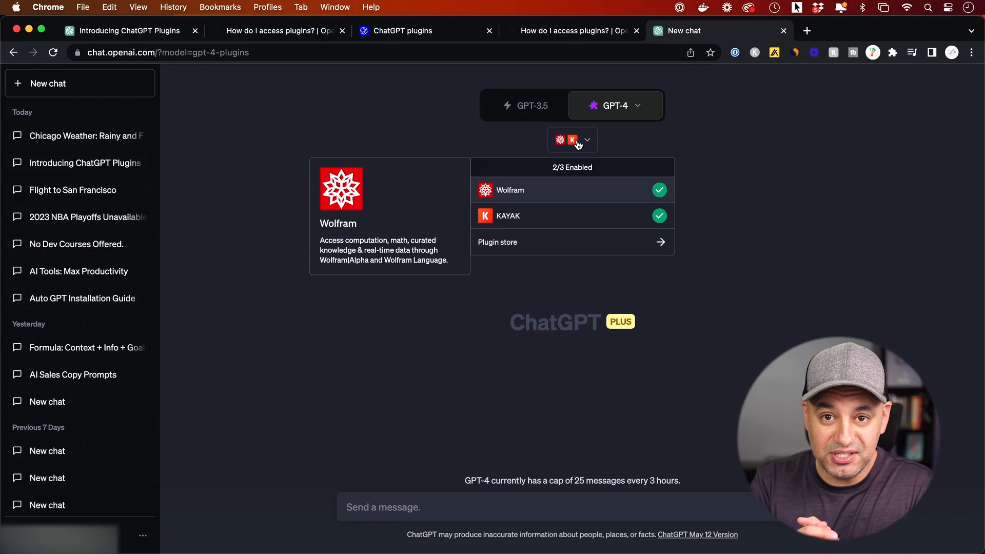
Browse the plugin store's Most popular list, then return to the empty new chat.
left_click(497, 242)
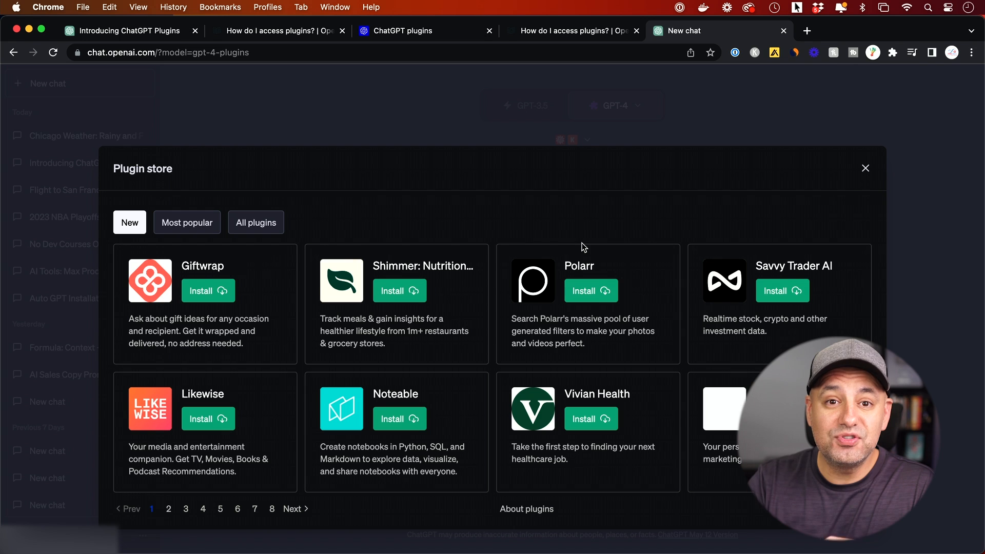
left_click(186, 221)
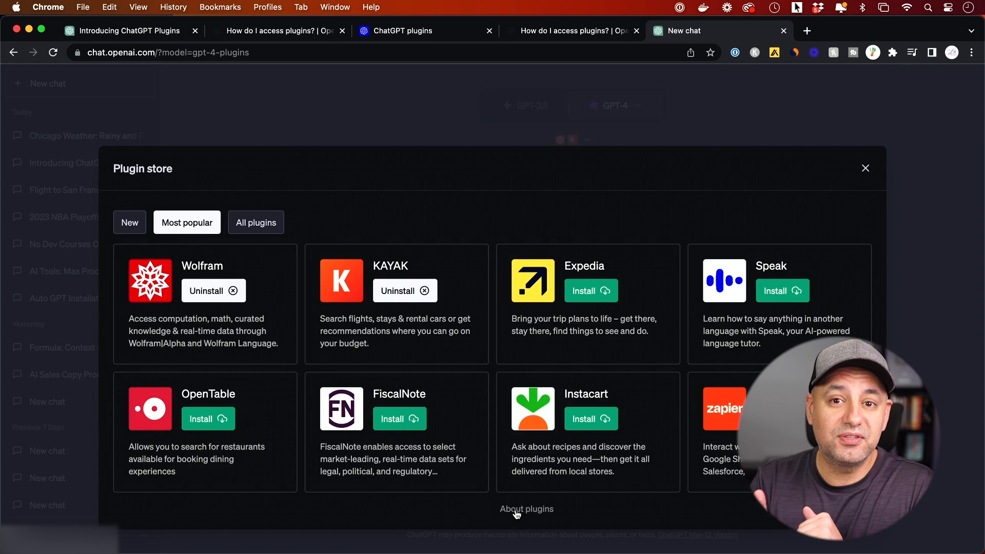
left_click(526, 509)
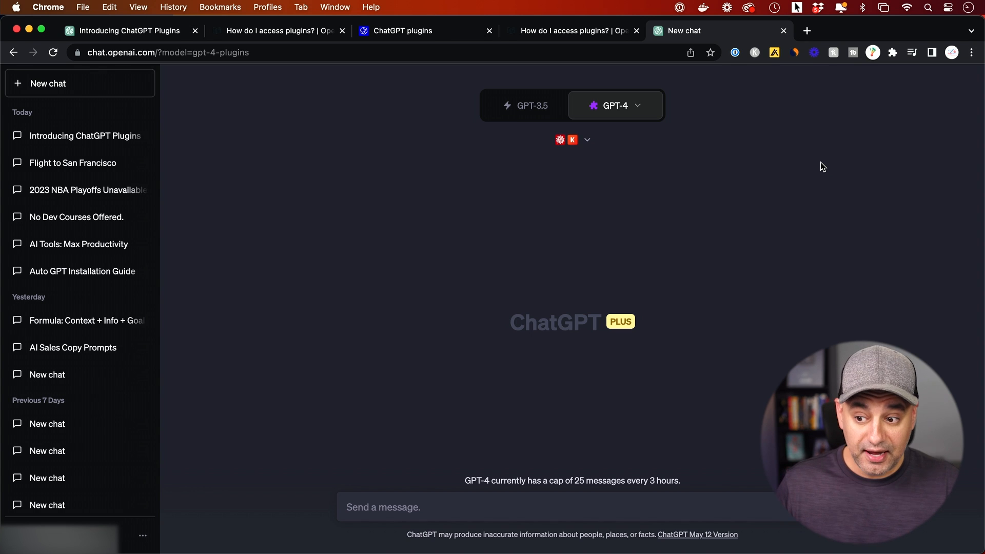
mouse_move(633, 332)
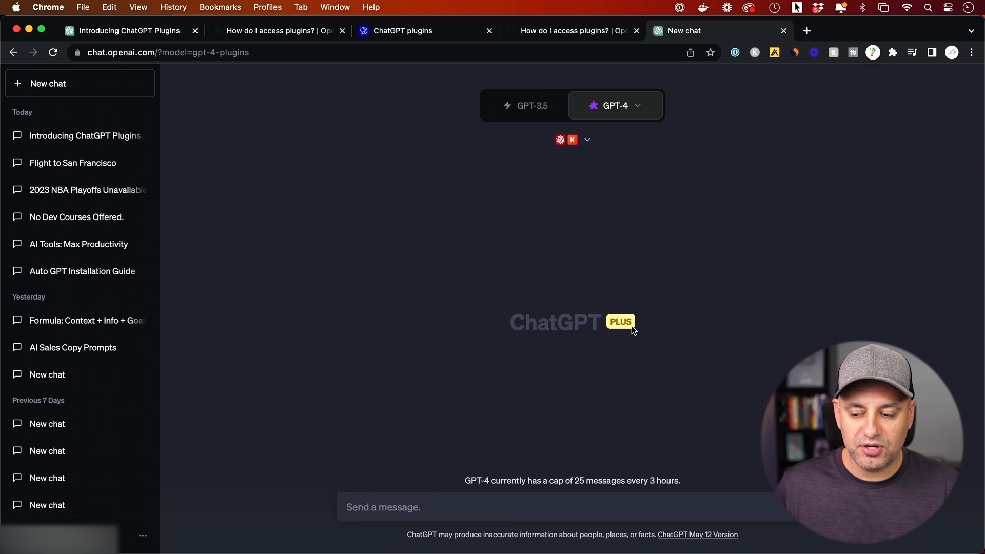
mouse_move(636, 308)
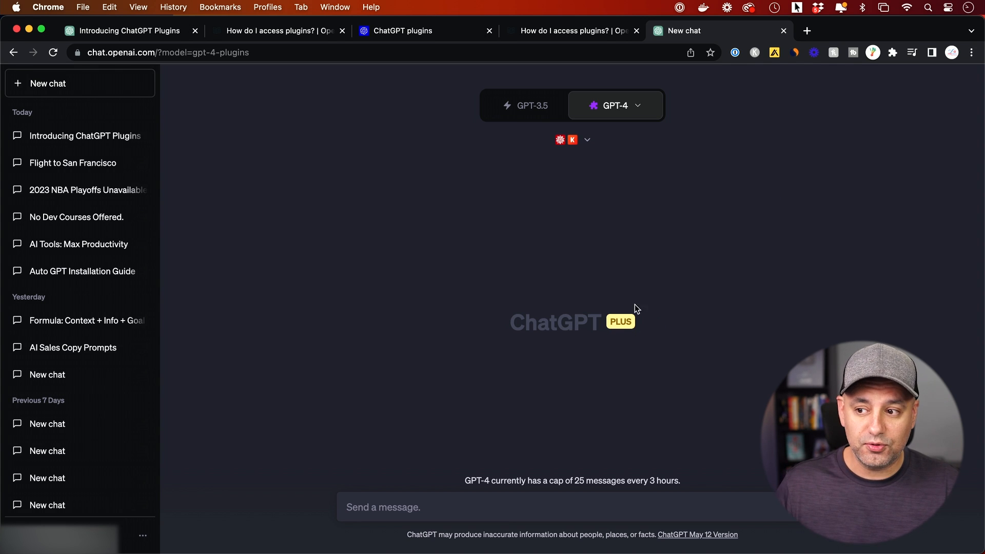
mouse_move(646, 322)
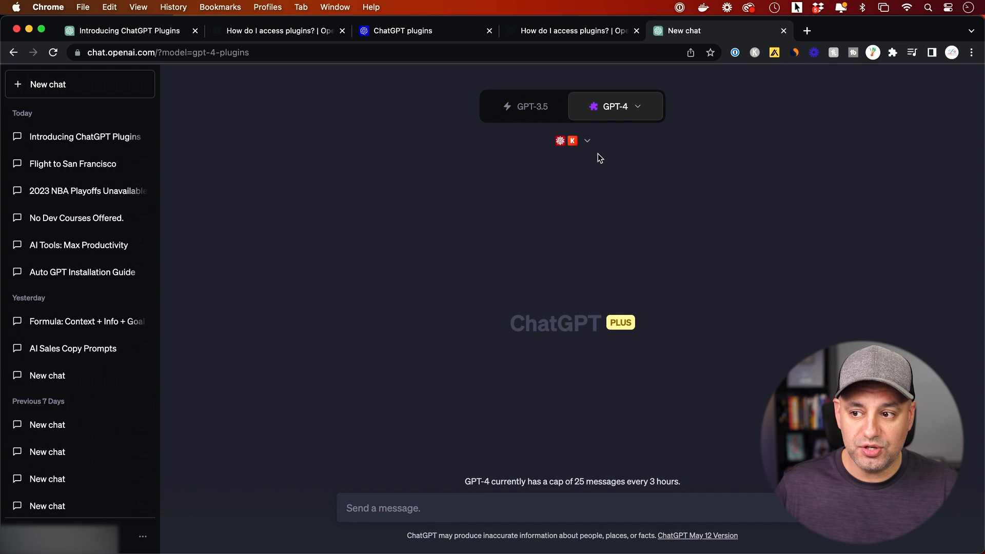
mouse_move(725, 154)
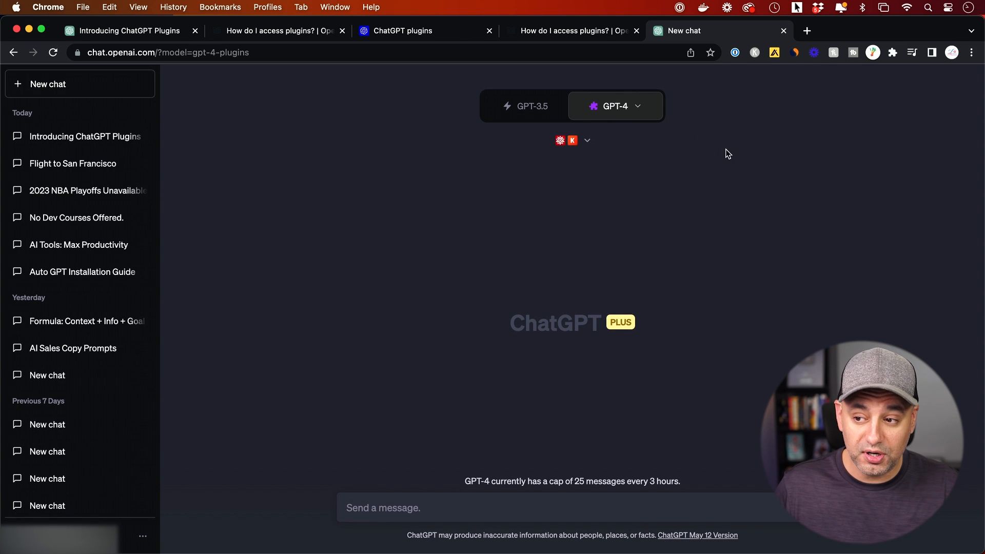
left_click(572, 140)
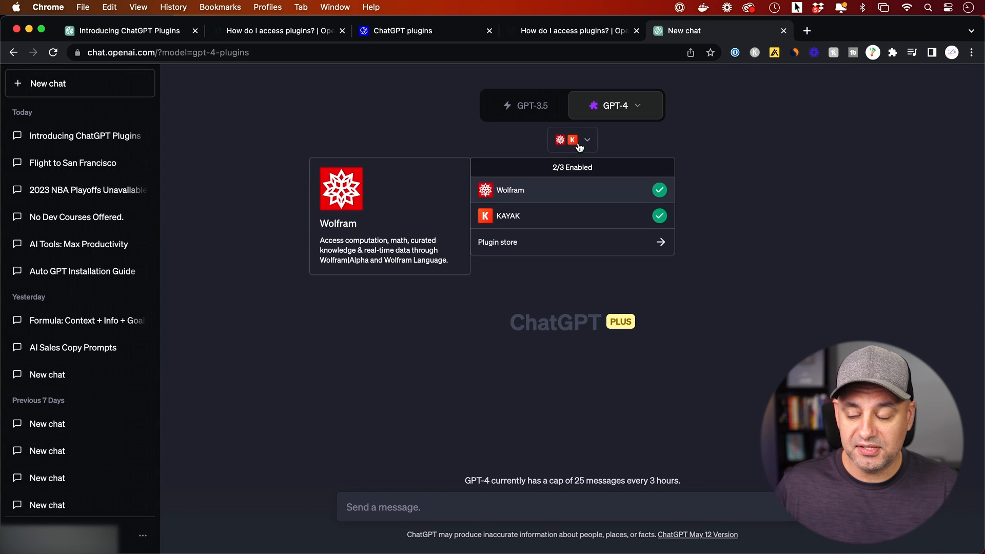
left_click(237, 488)
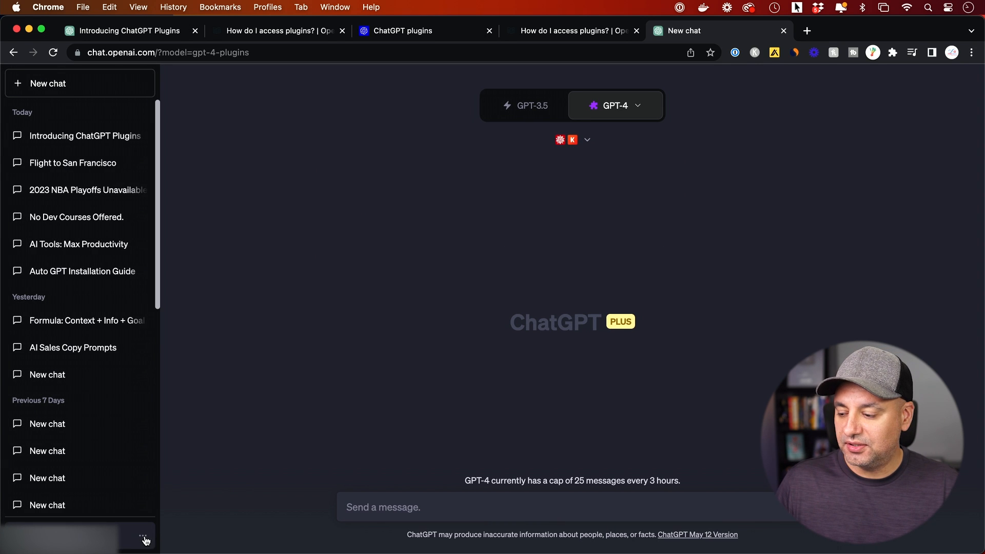
Reach Settings from the account menu to see the beta Plugins feature enabled.
left_click(144, 537)
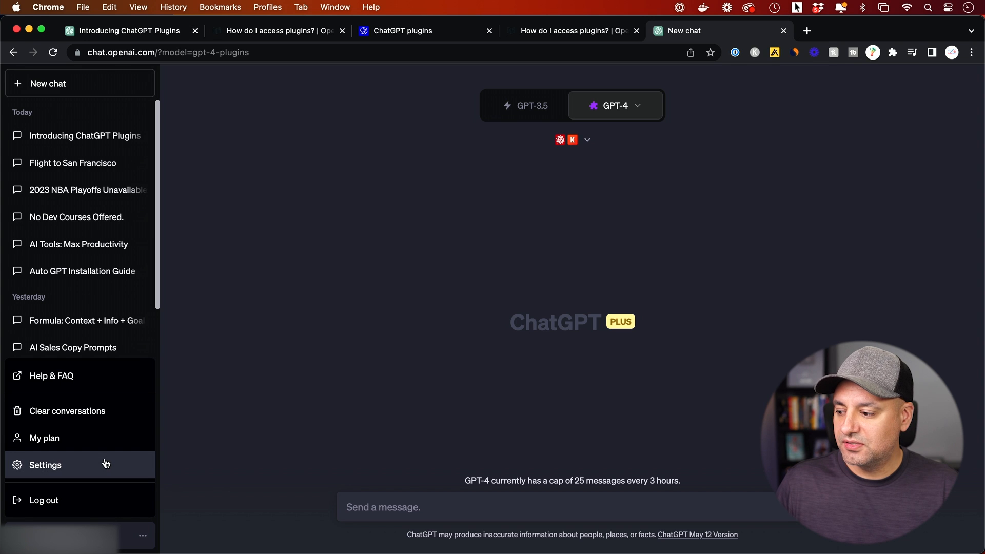
left_click(44, 464)
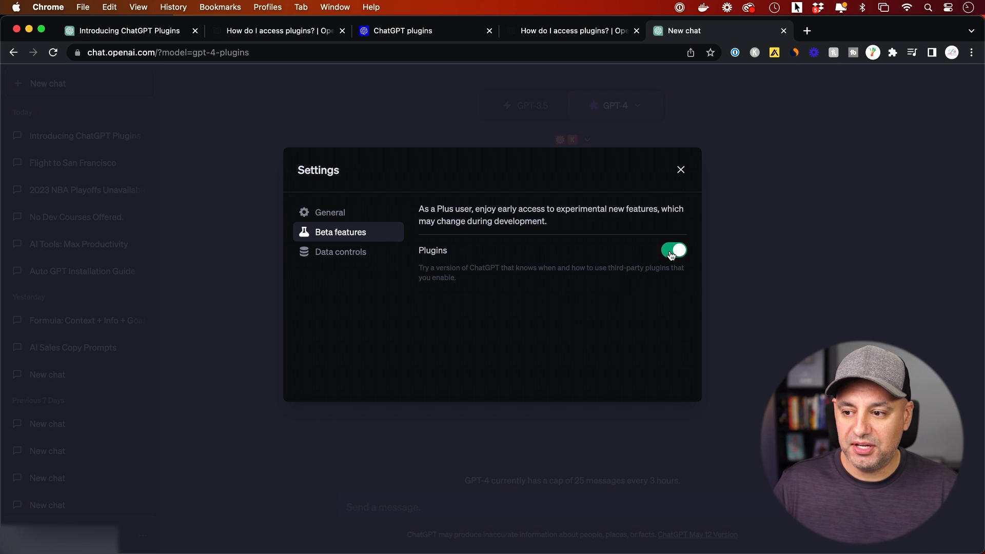
mouse_move(679, 259)
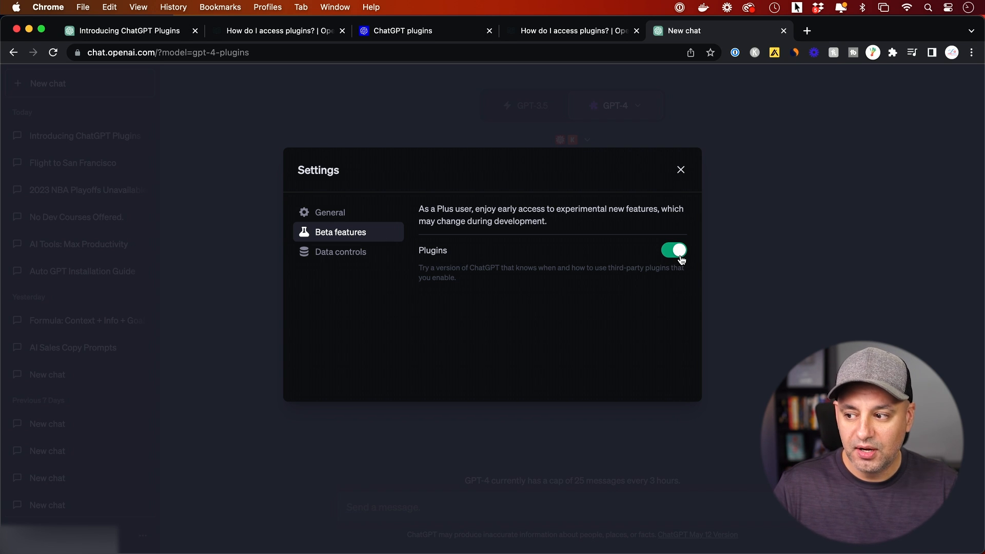
mouse_move(551, 255)
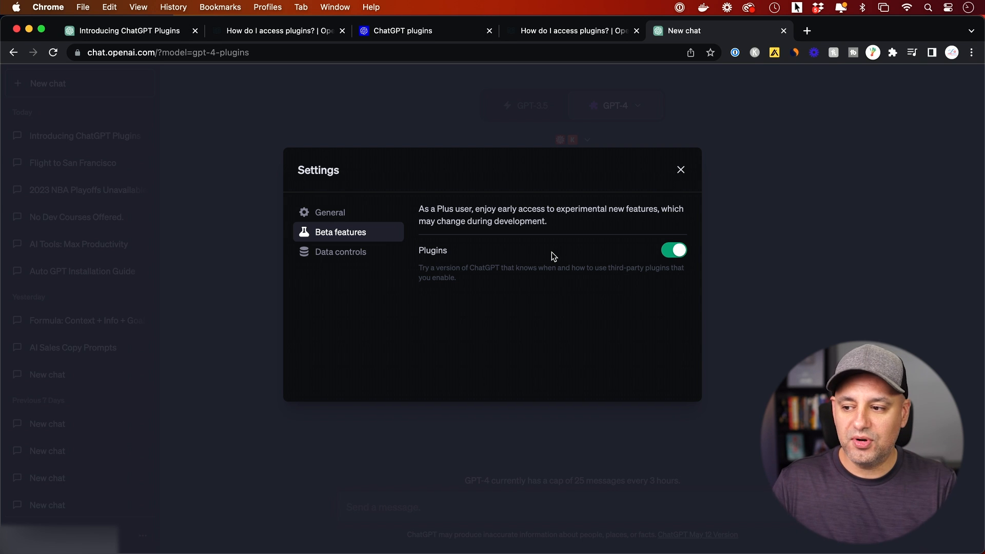
mouse_move(687, 177)
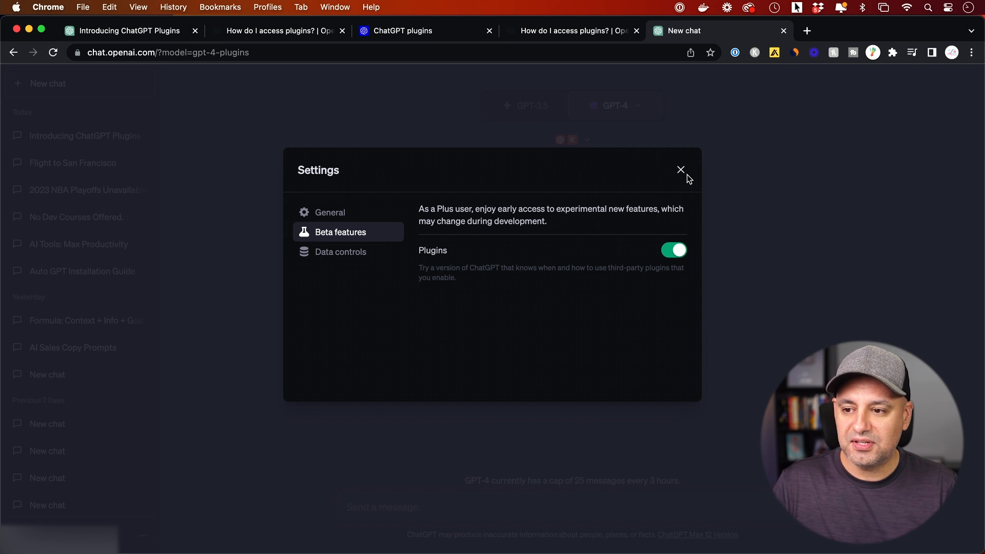
Leave Settings, try GPT-3.5, then return to GPT-4 with Plugins (Beta) checked.
left_click(680, 169)
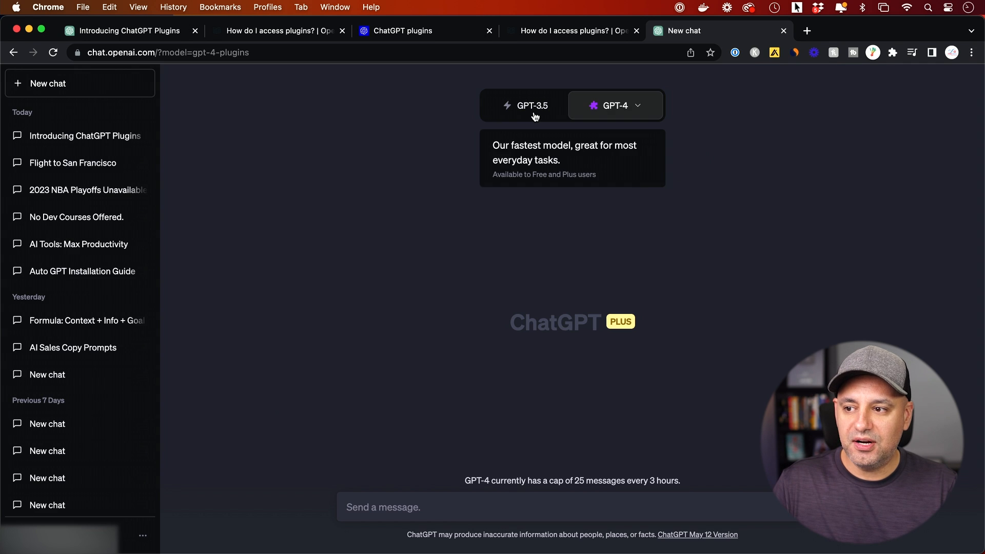
left_click(527, 105)
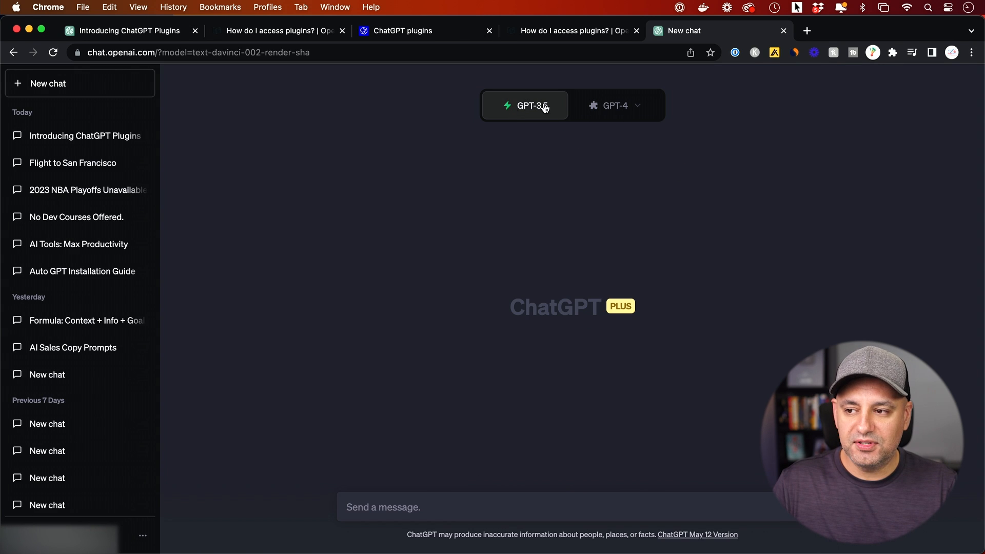
mouse_move(636, 304)
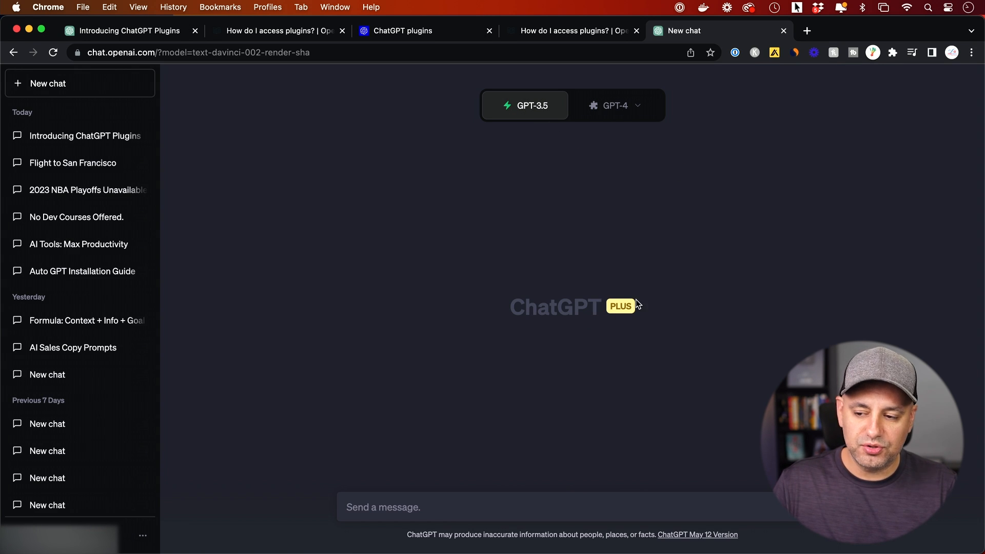
mouse_move(625, 322)
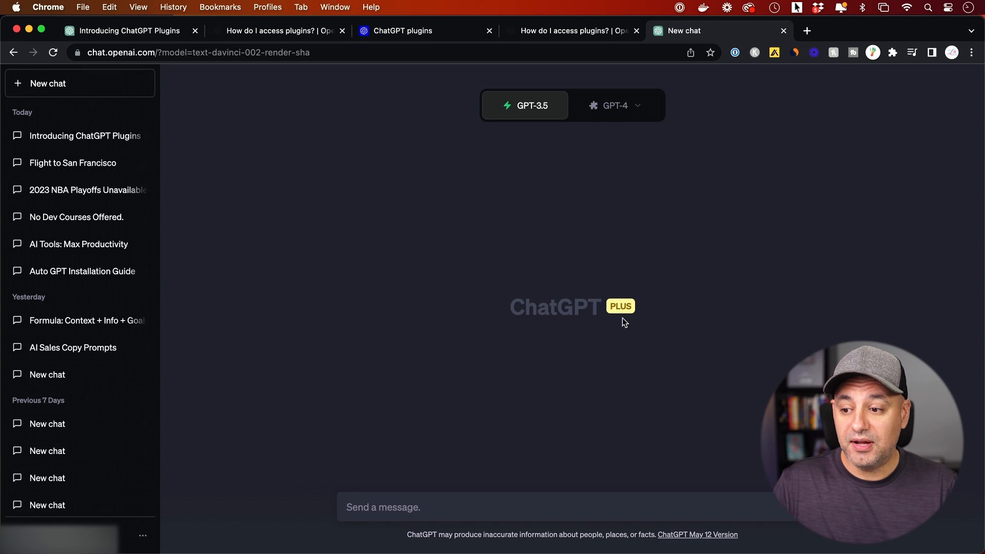
mouse_move(615, 117)
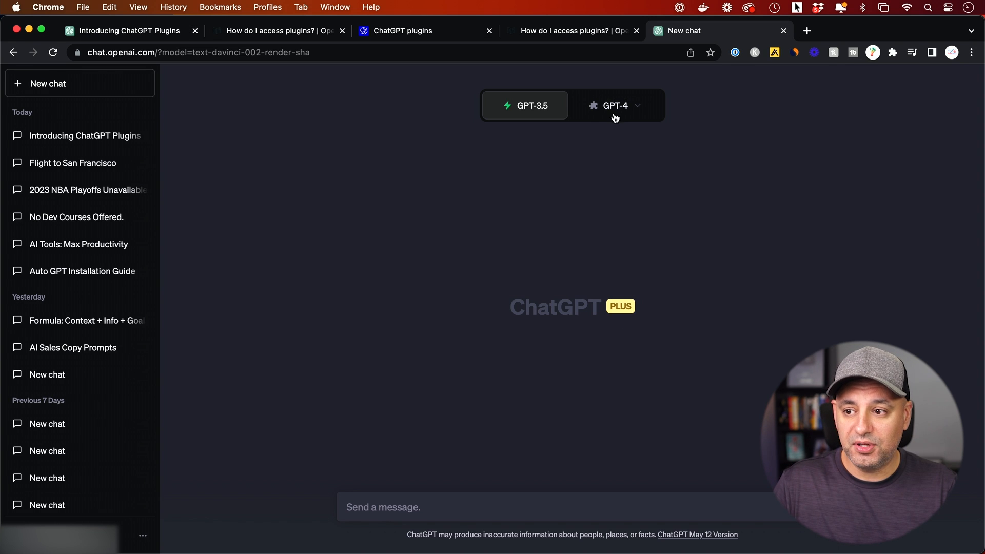
left_click(615, 106)
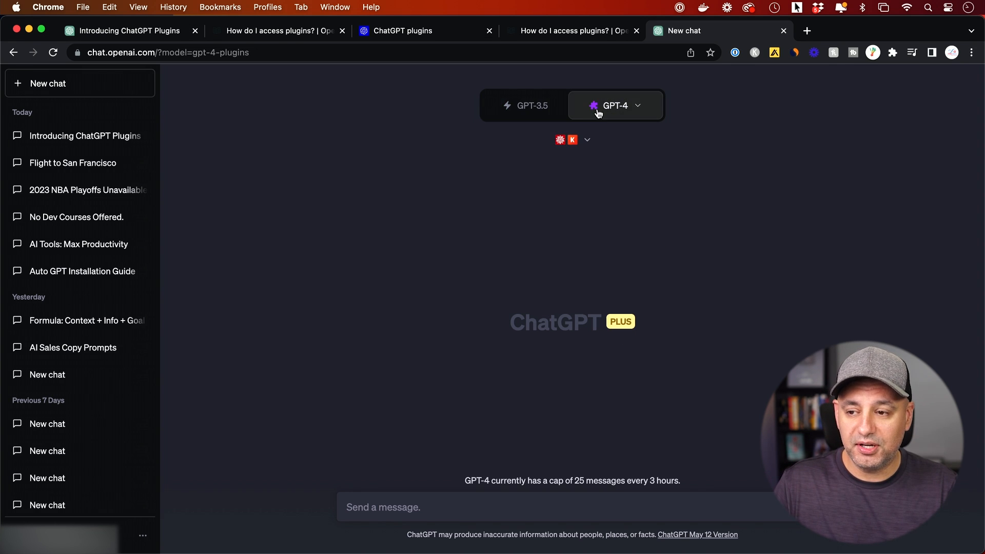
left_click(614, 105)
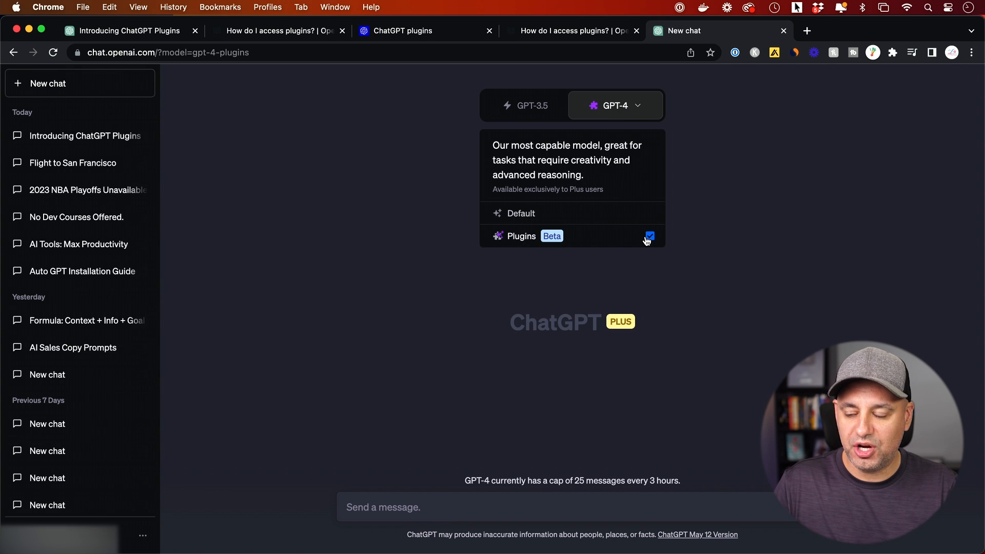
mouse_move(595, 234)
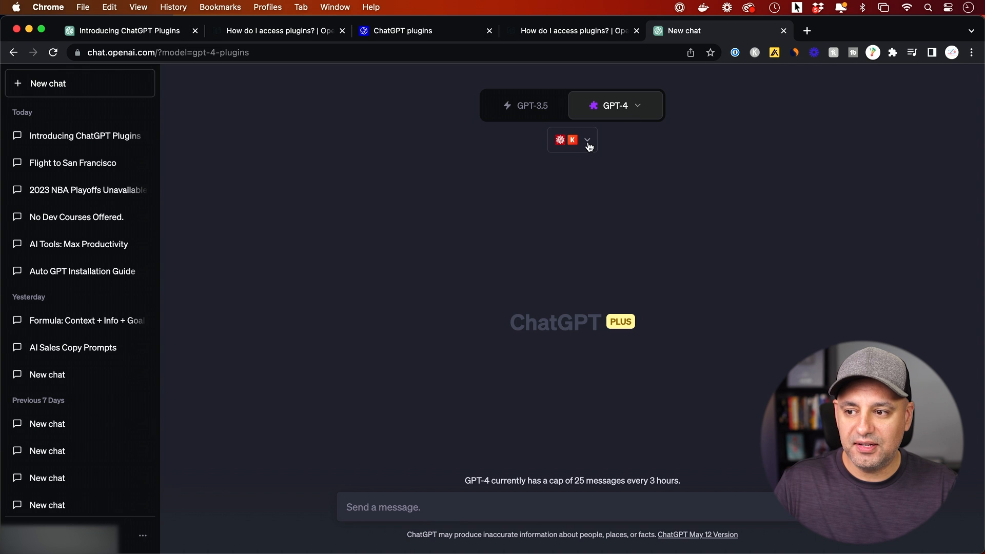
Bring up the 'About plugins' notice explaining third-party plugins and data sharing.
left_click(586, 139)
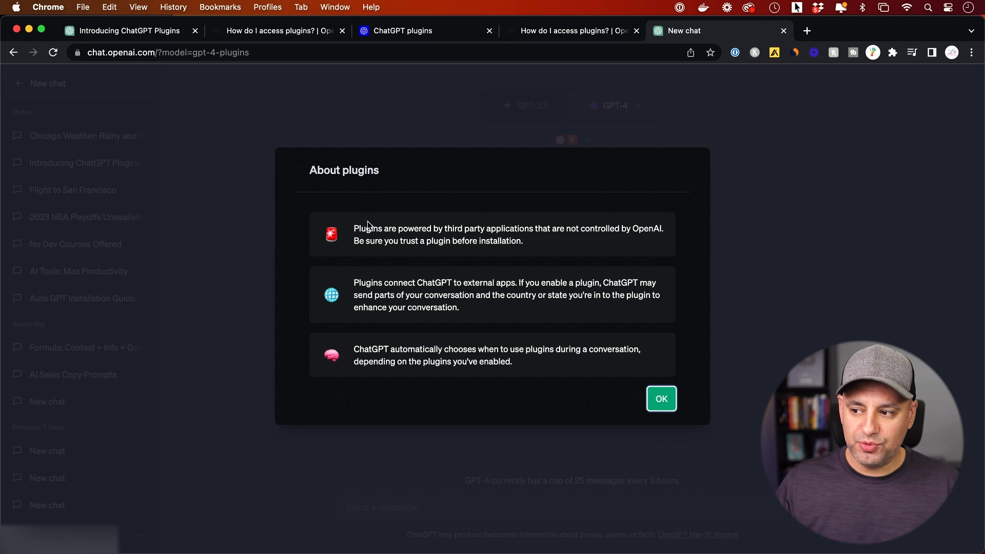
mouse_move(470, 229)
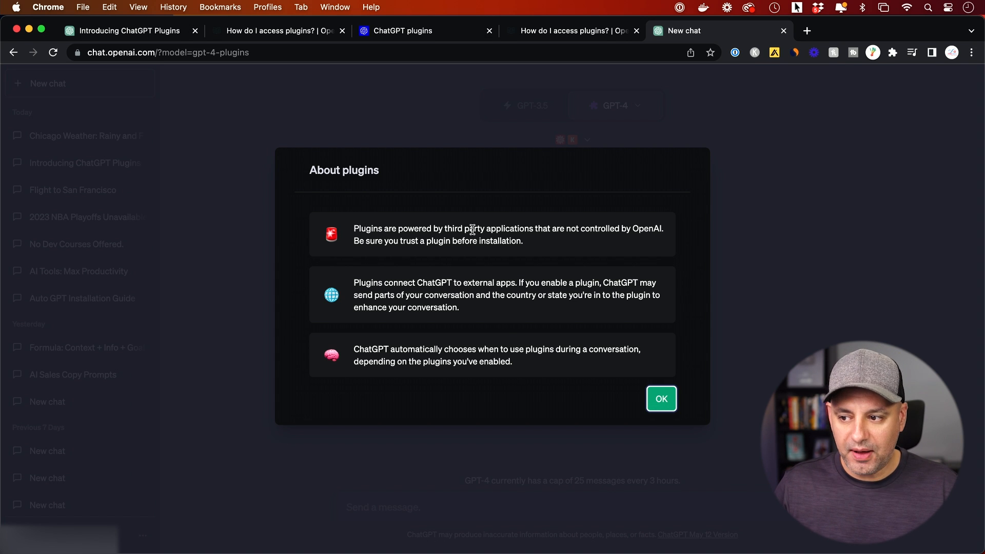
mouse_move(637, 230)
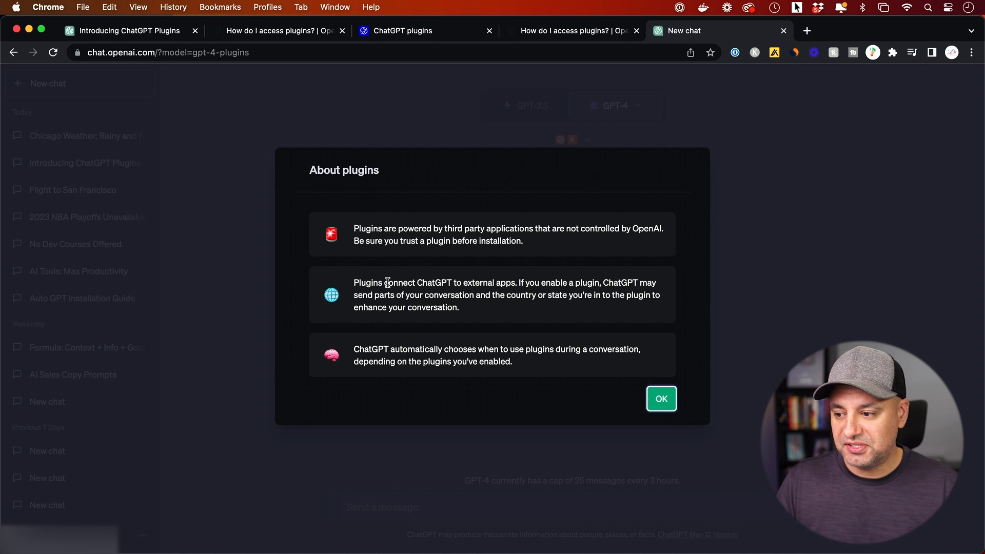
mouse_move(495, 352)
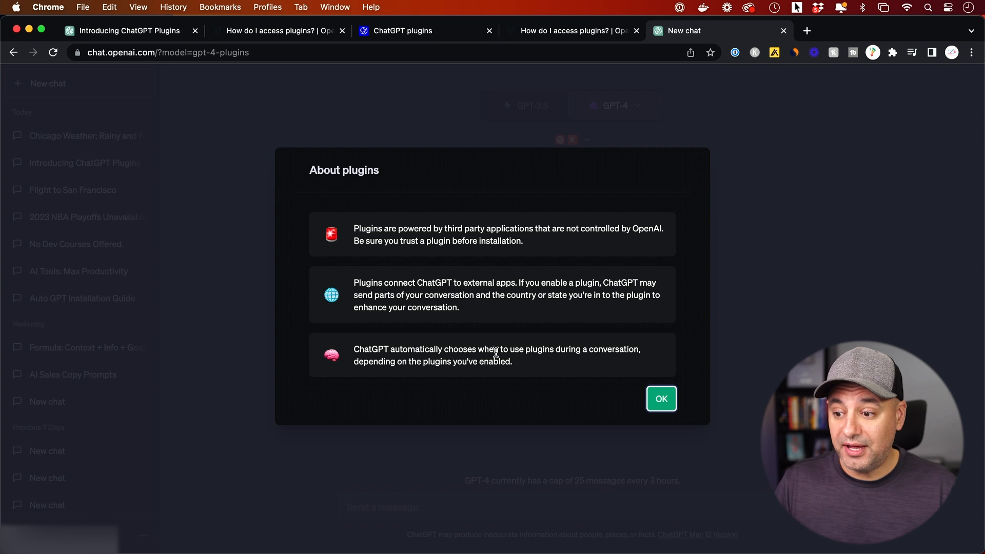
mouse_move(564, 359)
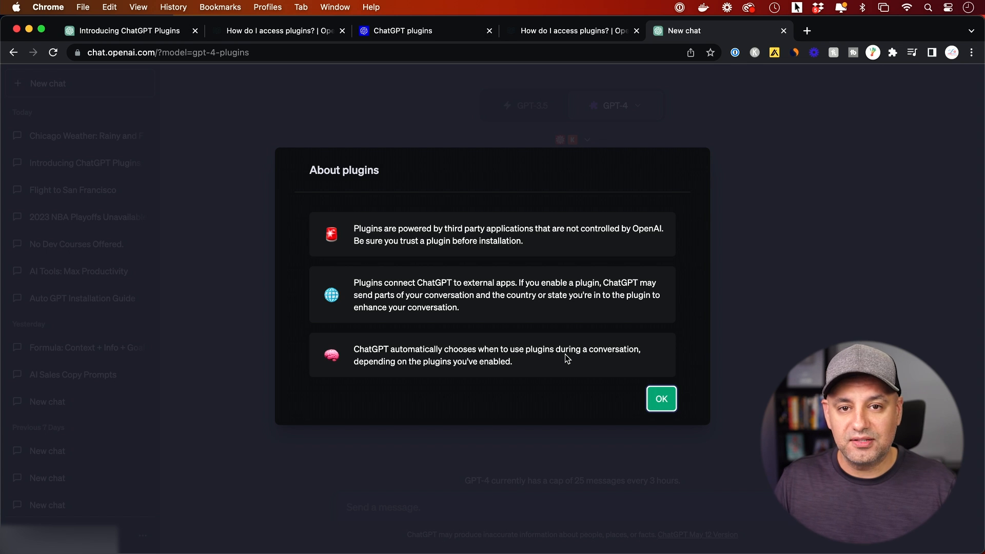
Dismiss the About plugins notice, revealing Wolfram and KAYAK as the enabled plugins.
left_click(660, 399)
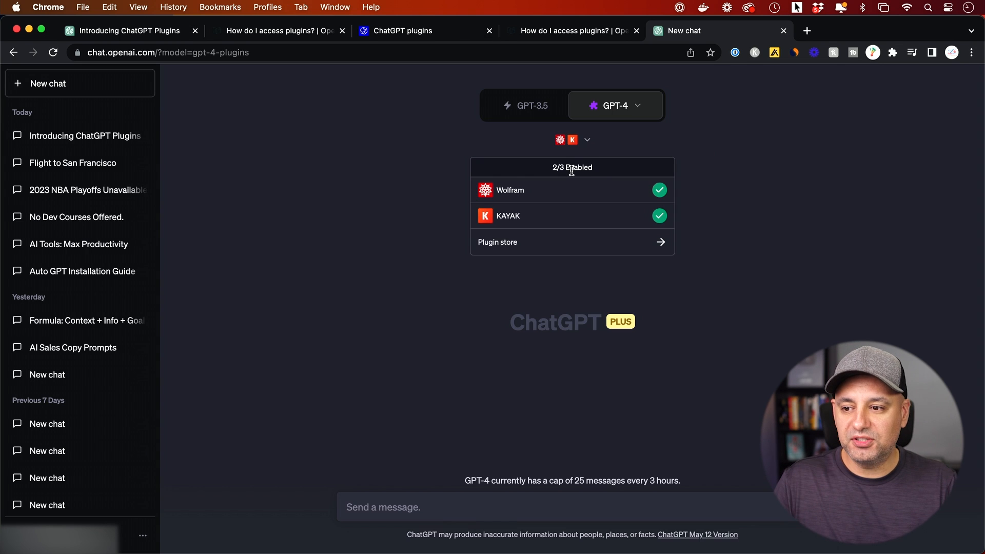
mouse_move(566, 242)
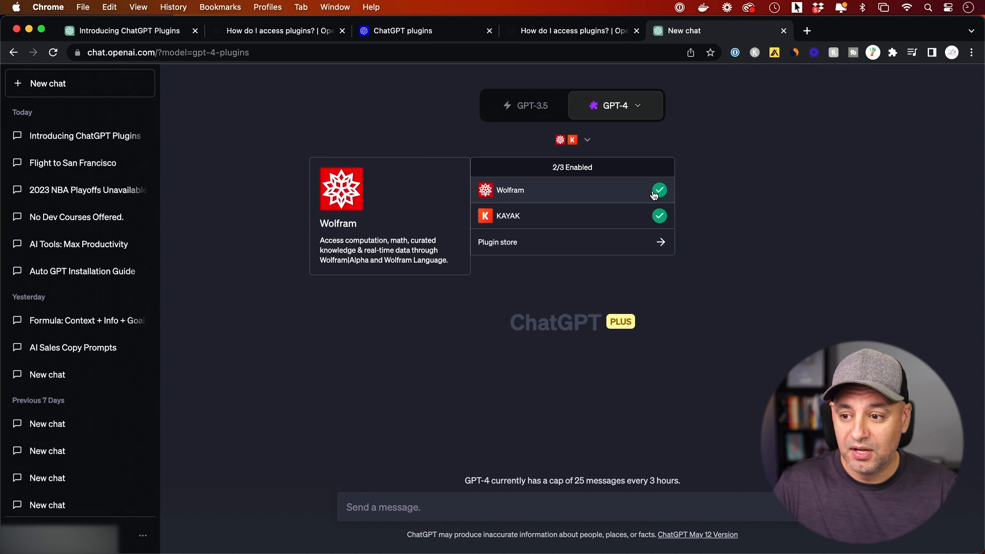
mouse_move(568, 175)
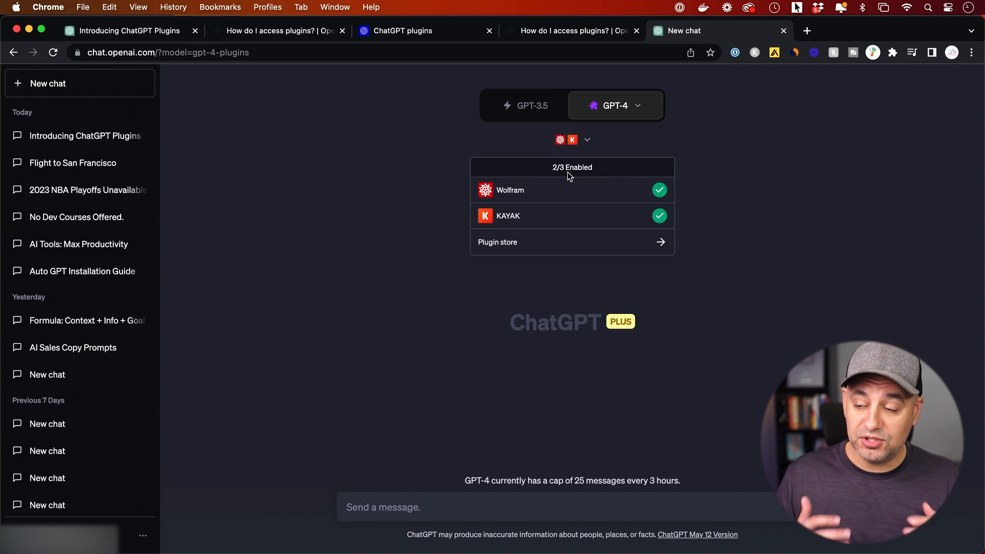
mouse_move(554, 252)
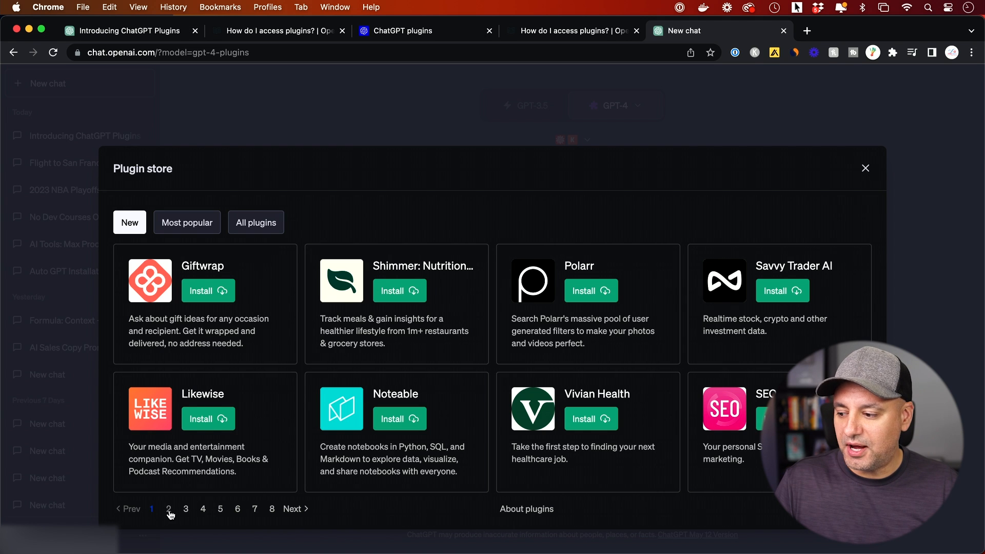
left_click(203, 509)
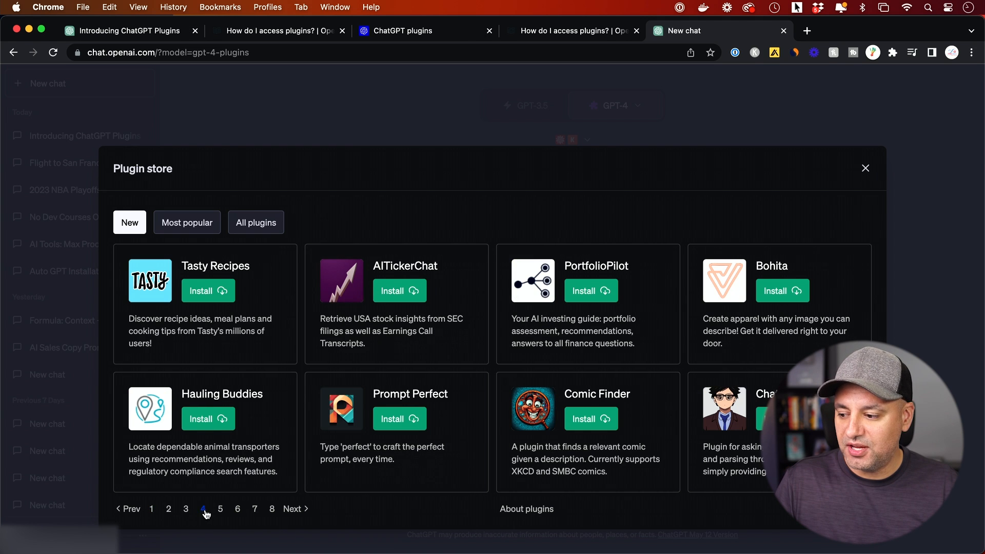
left_click(151, 509)
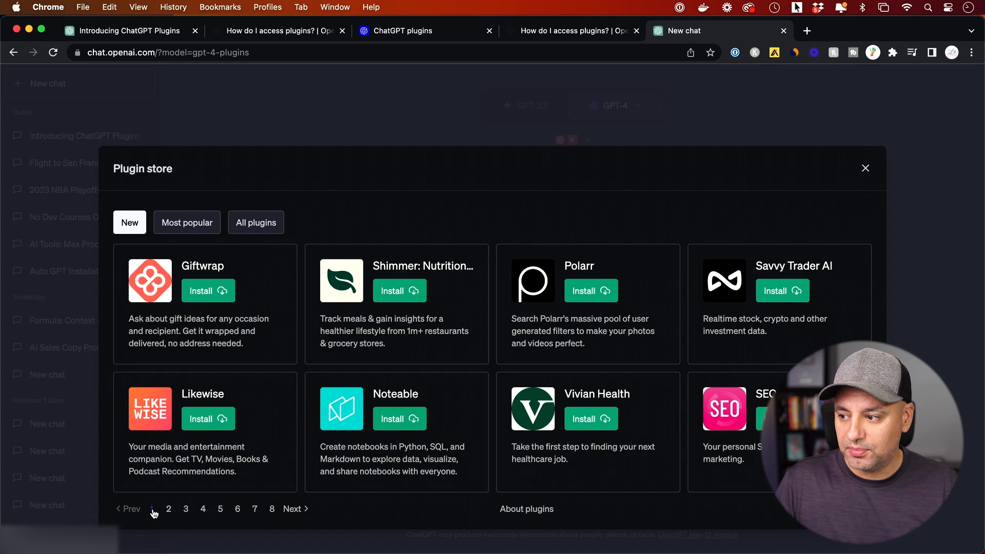
mouse_move(243, 273)
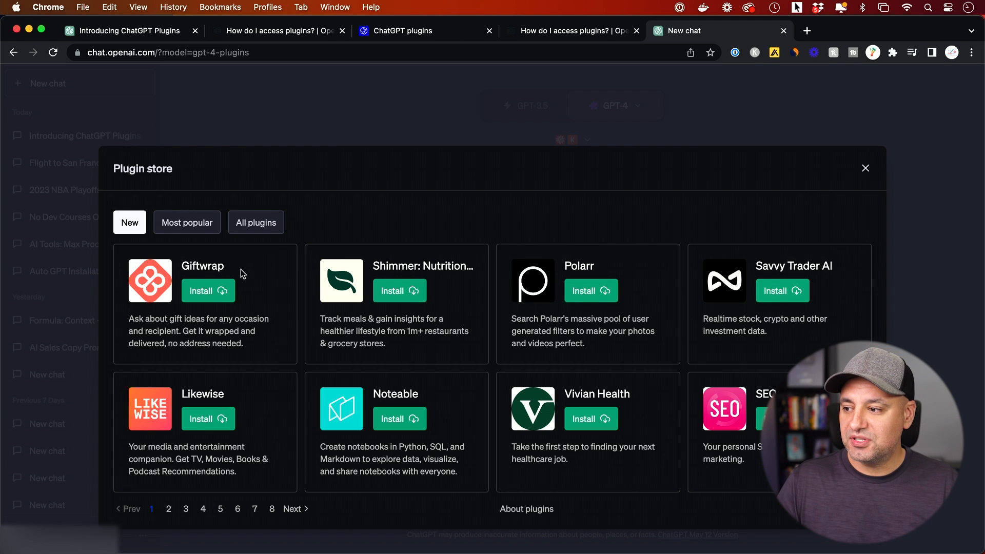
Review Wolfram and KAYAK in the Most popular list, then close the plugin store.
left_click(186, 223)
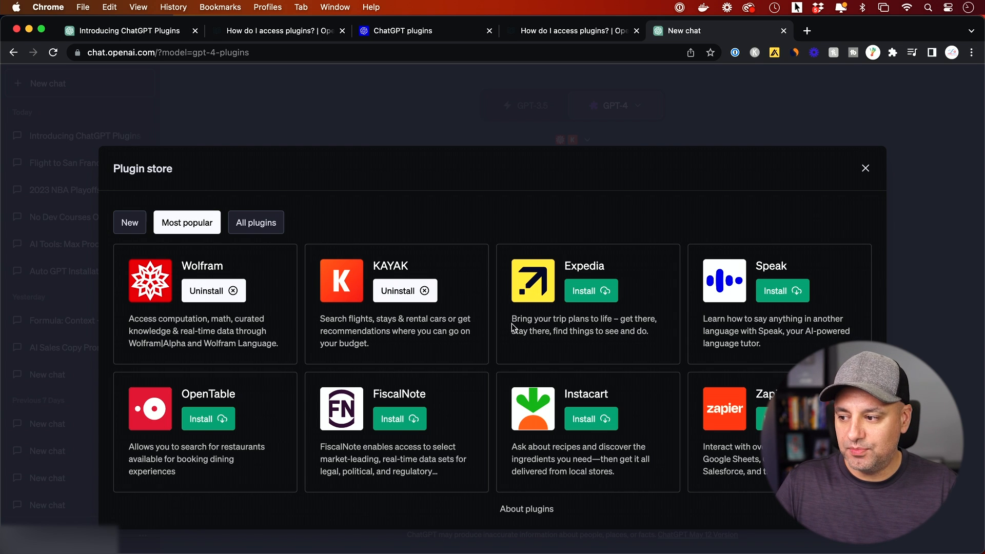
mouse_move(302, 339)
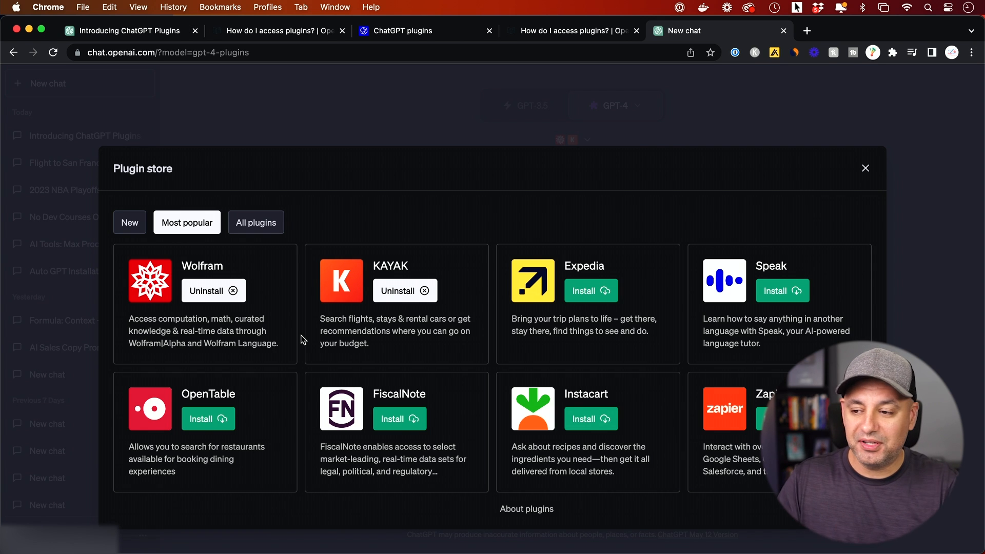
mouse_move(304, 332)
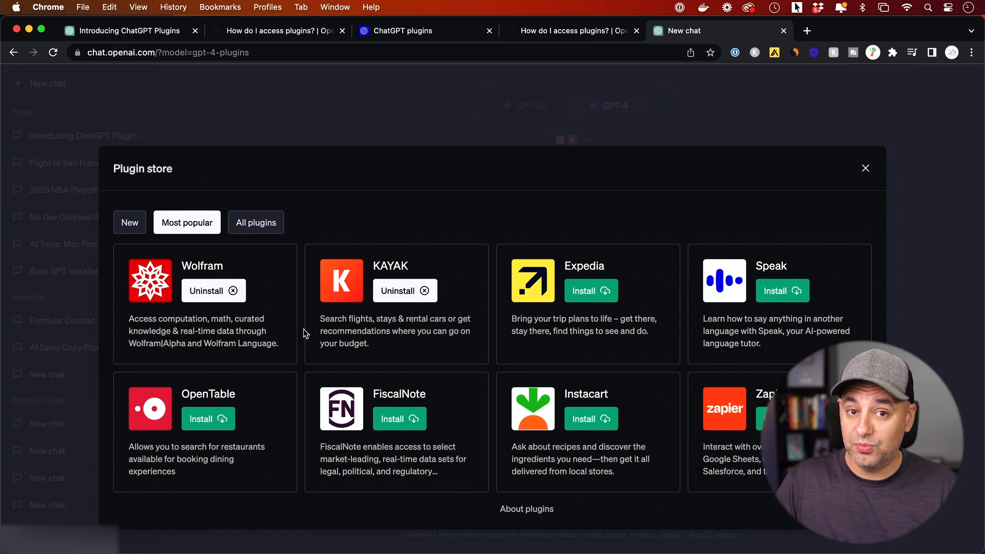
mouse_move(210, 242)
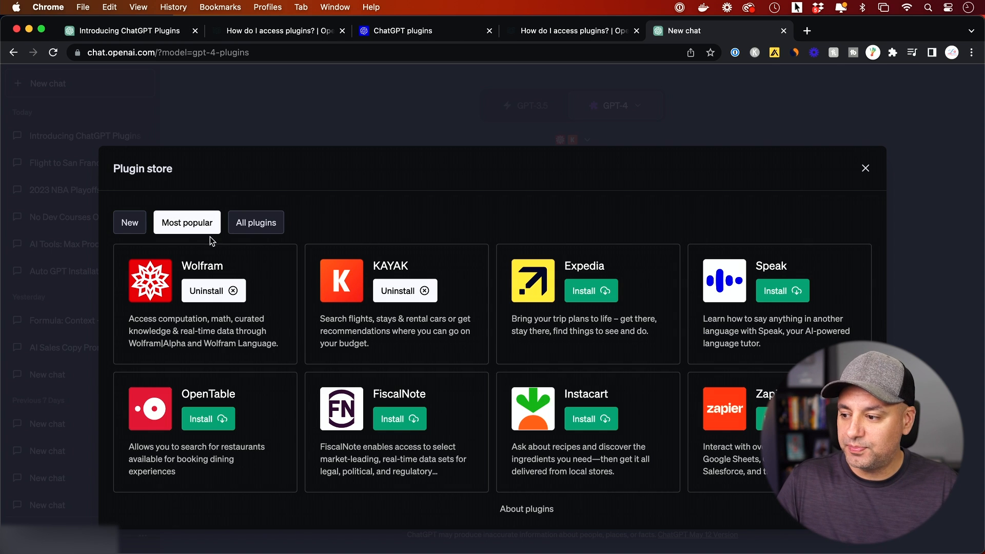
mouse_move(144, 317)
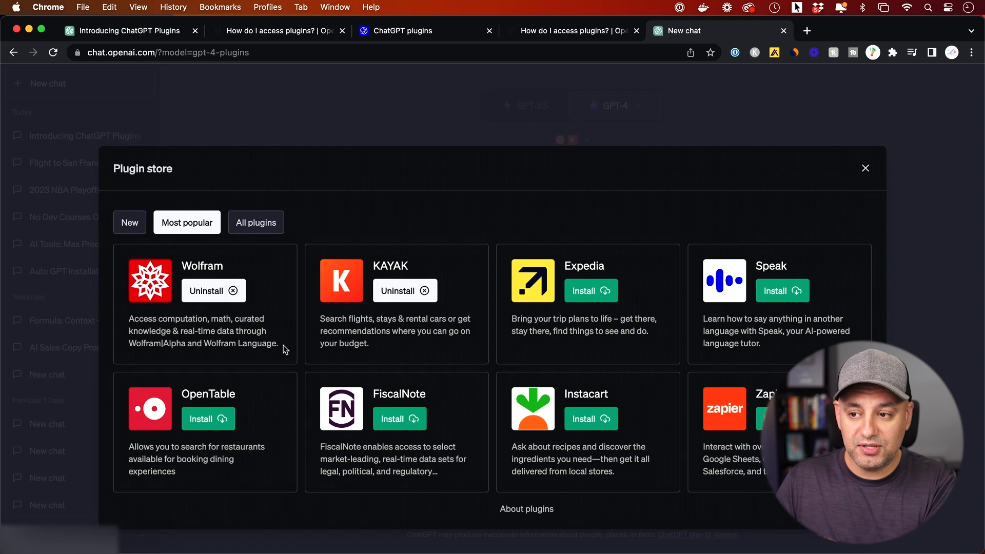
mouse_move(333, 329)
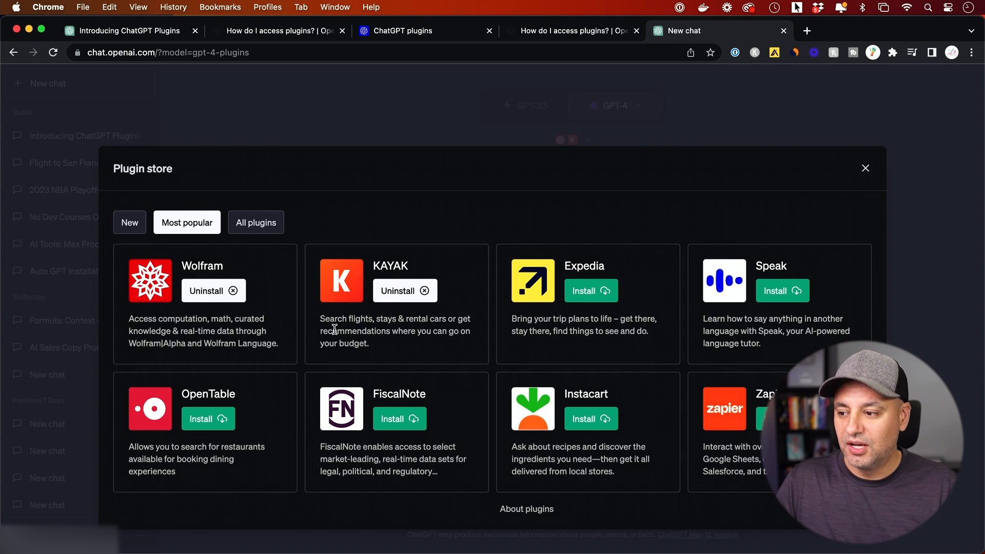
mouse_move(321, 326)
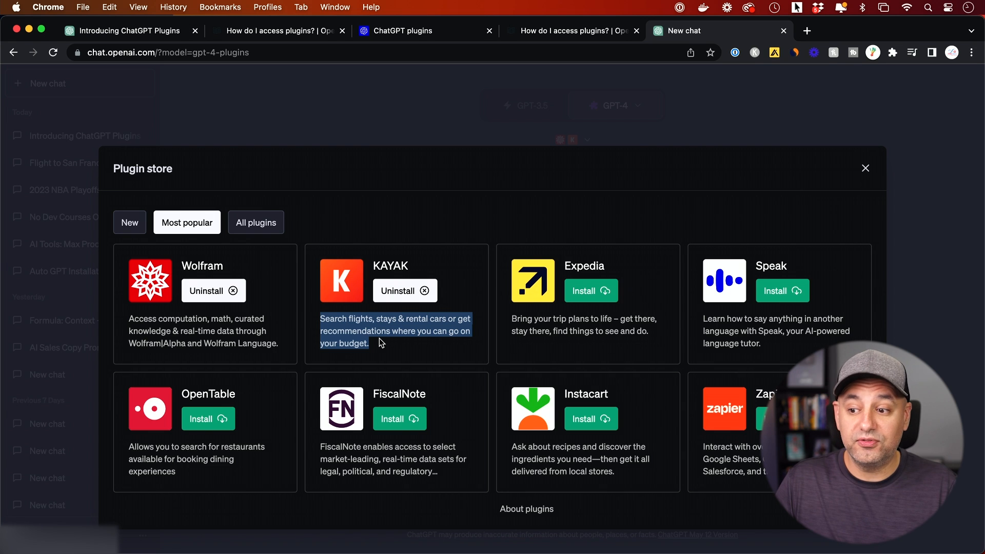
left_click(864, 168)
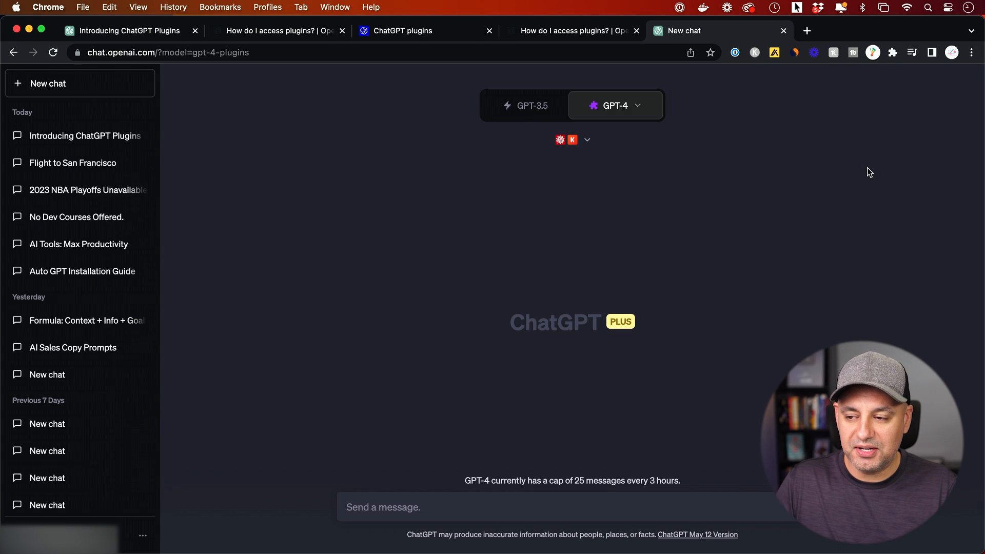
mouse_move(578, 157)
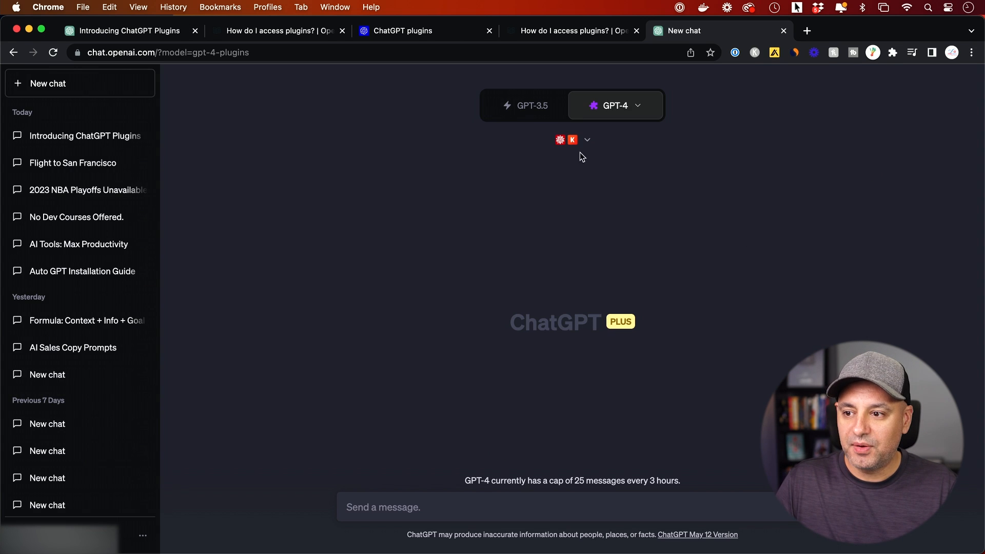
left_click(587, 139)
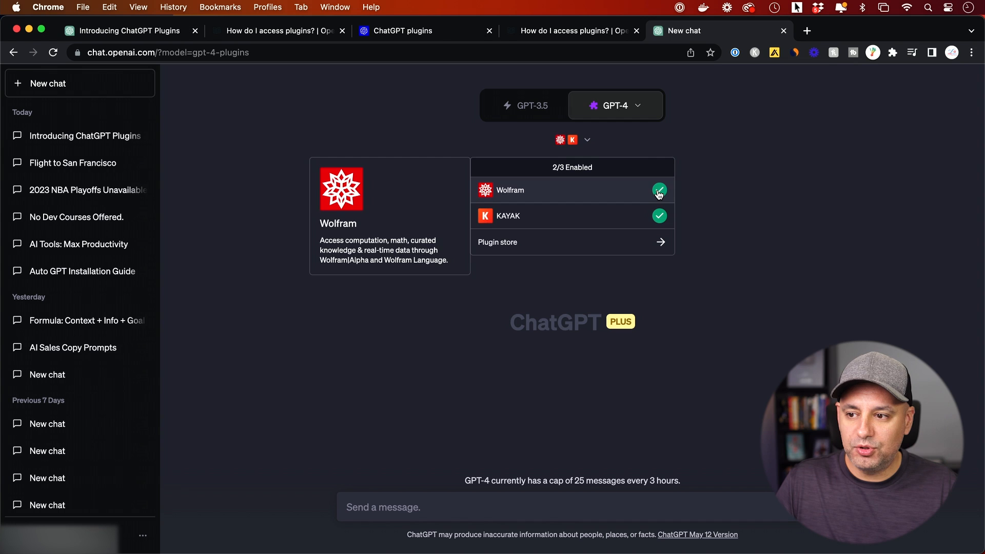
mouse_move(615, 169)
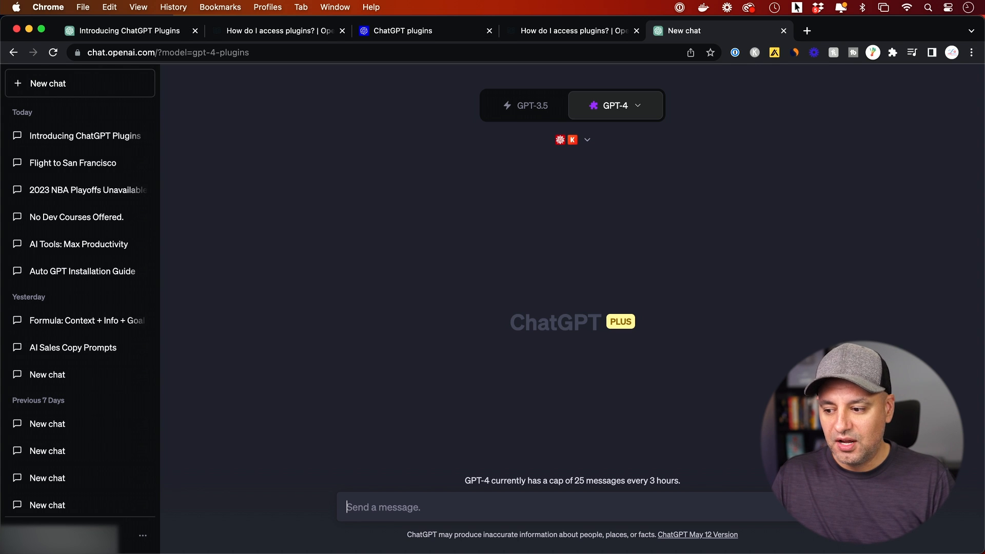
Ask 'what's the weather in chicago', answered via the Wolfram plugin.
type("what's the a")
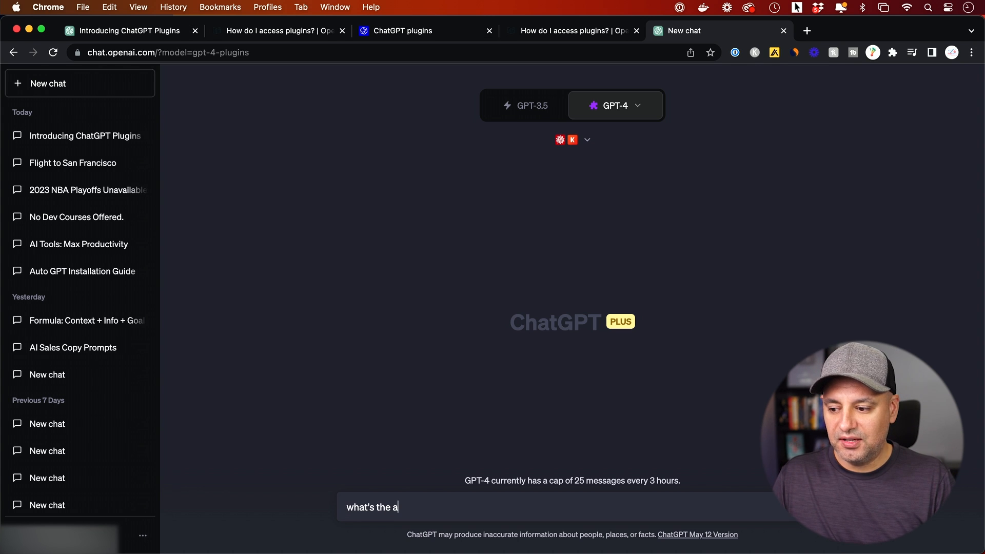
type("weather in chicago")
key("Return")
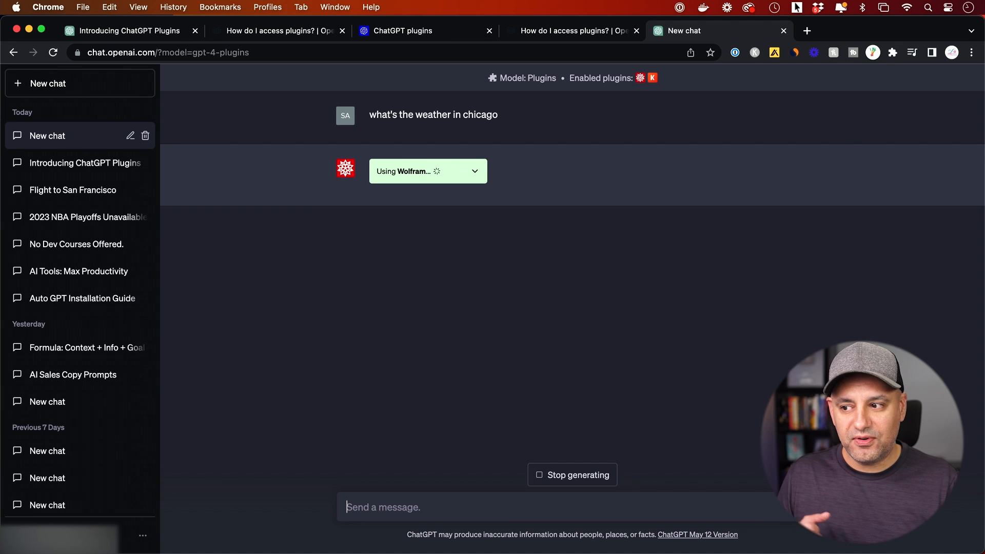
mouse_move(398, 186)
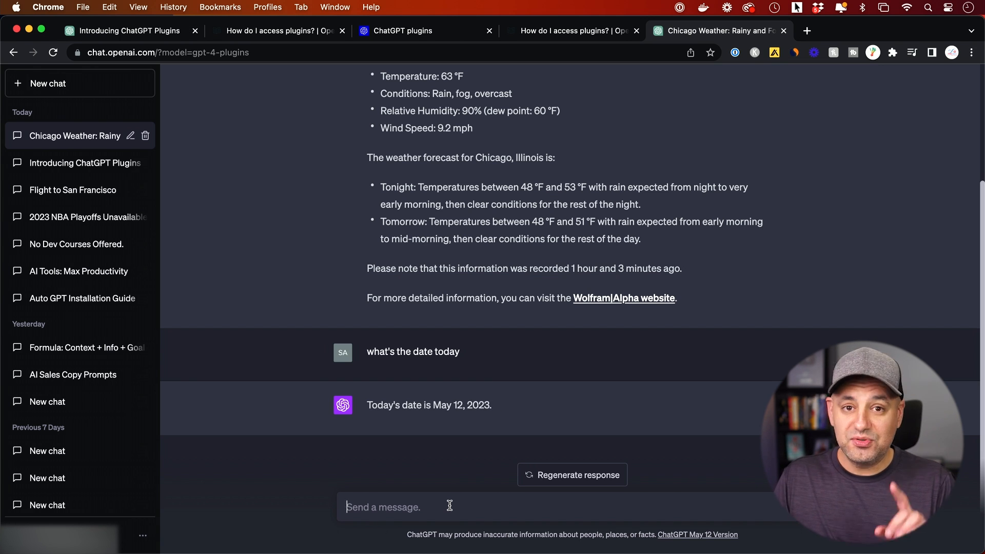
Ask 'book me a flight from chicago to la', prompting KAYAK to request travel dates.
type("book m")
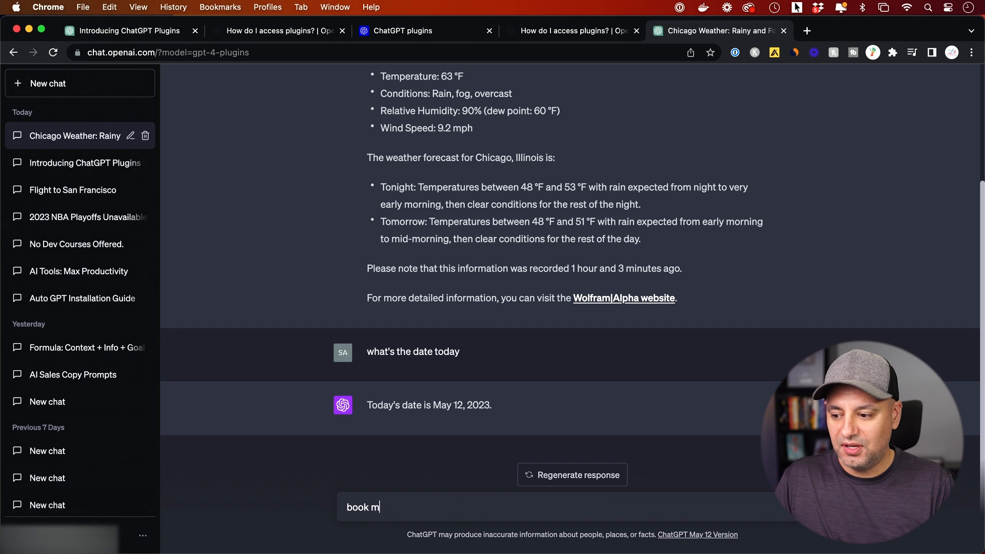
type("e a flight from chi")
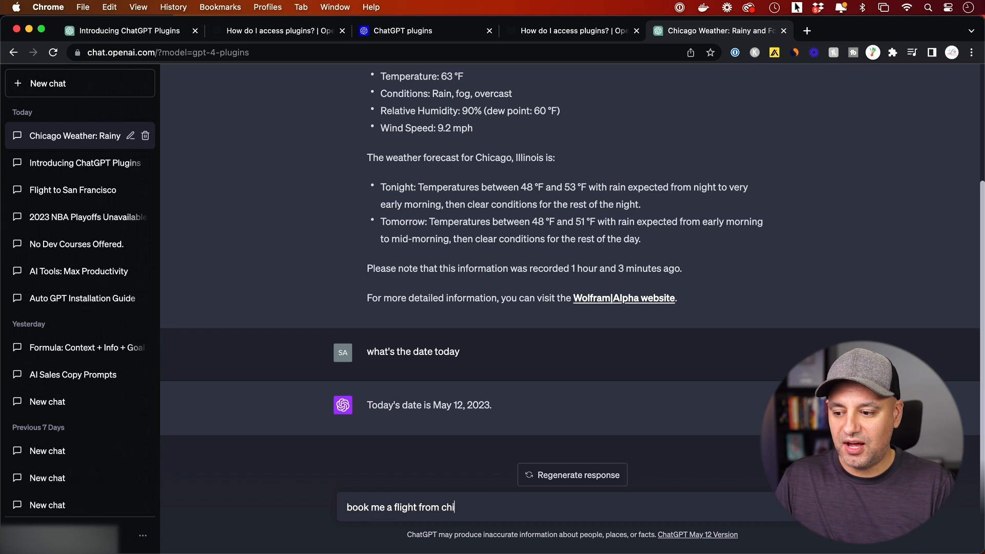
type("cago to la")
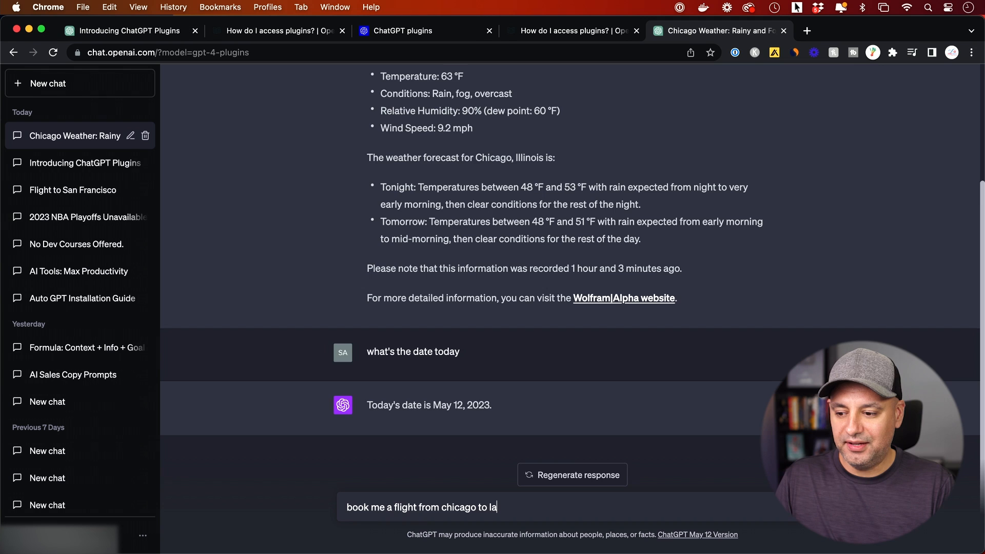
key("Return")
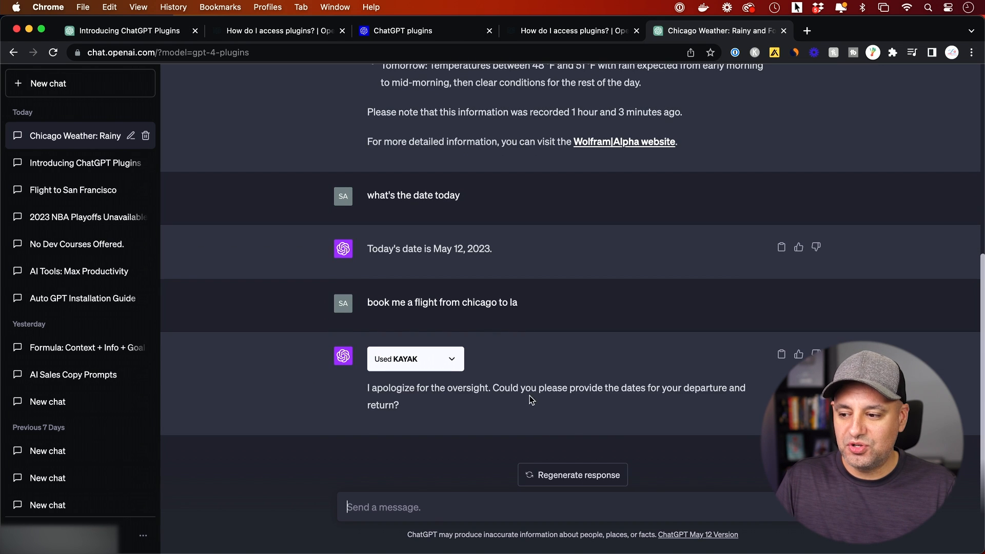
Reply with 5/30, review KAYAK's Chicago-to-LA flights from $74, then switch to the plugins blog post.
type("5")
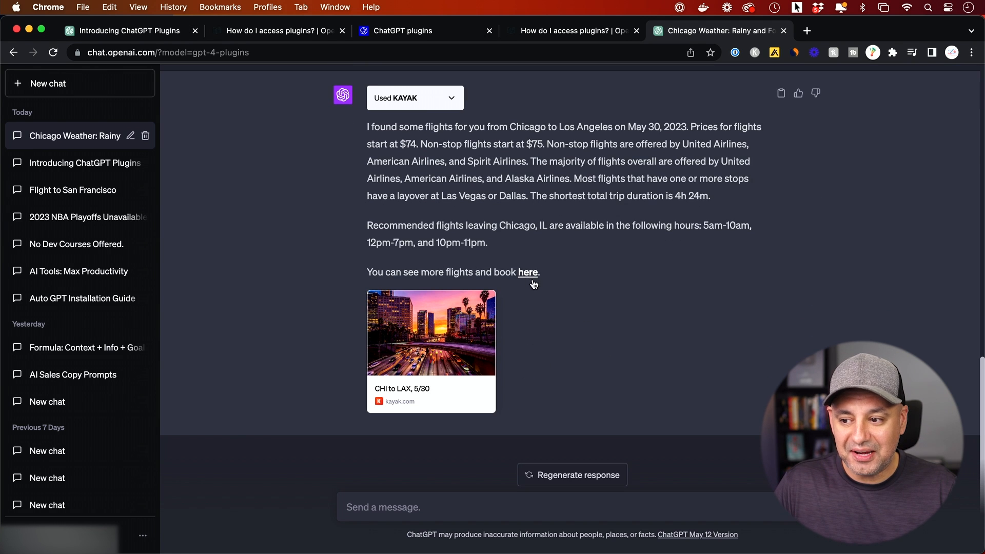
mouse_move(431, 392)
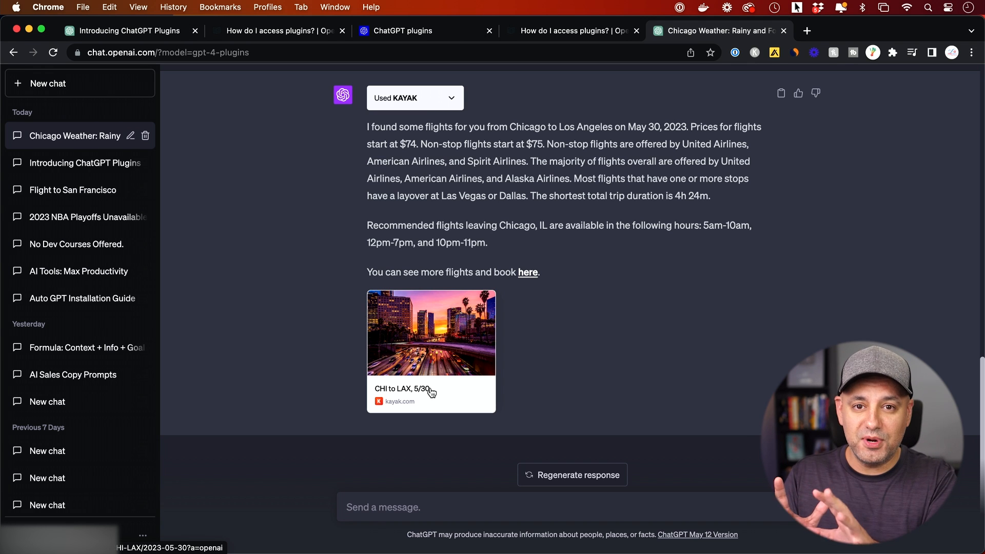
mouse_move(488, 403)
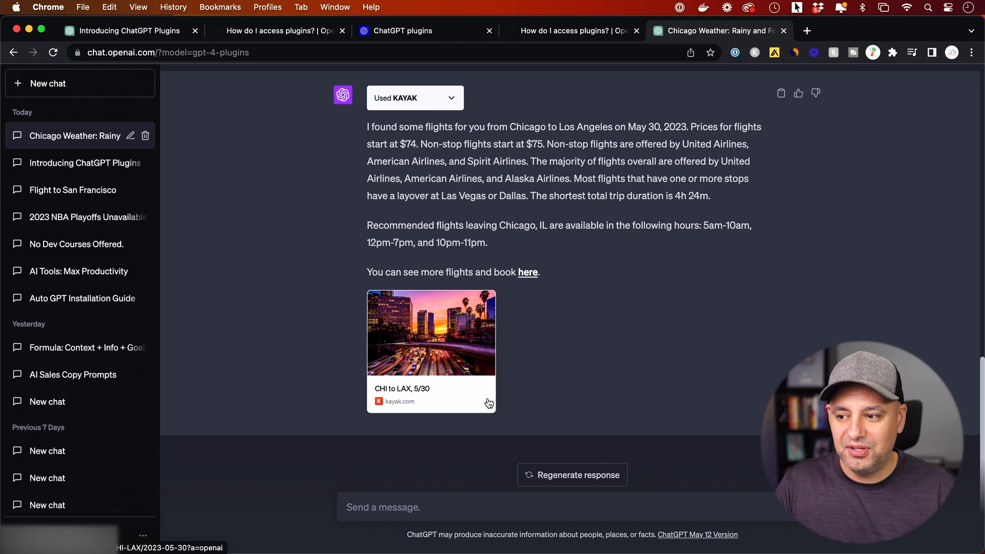
scroll("up", 3)
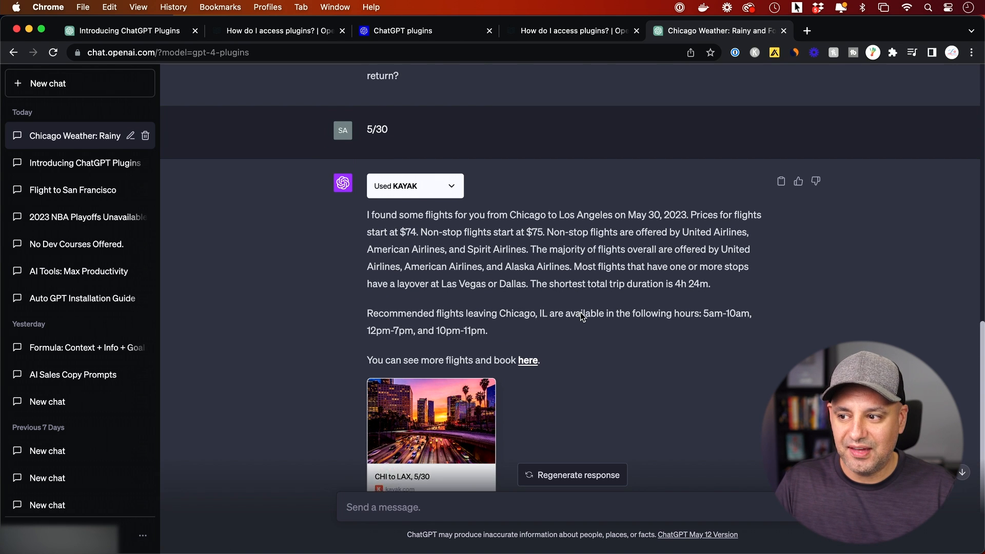
scroll("down", 3)
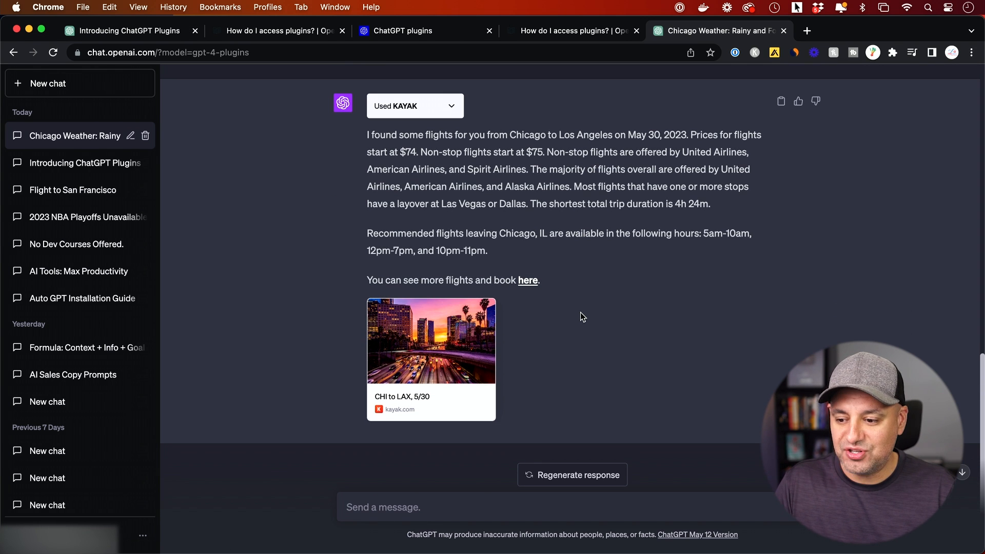
left_click(402, 30)
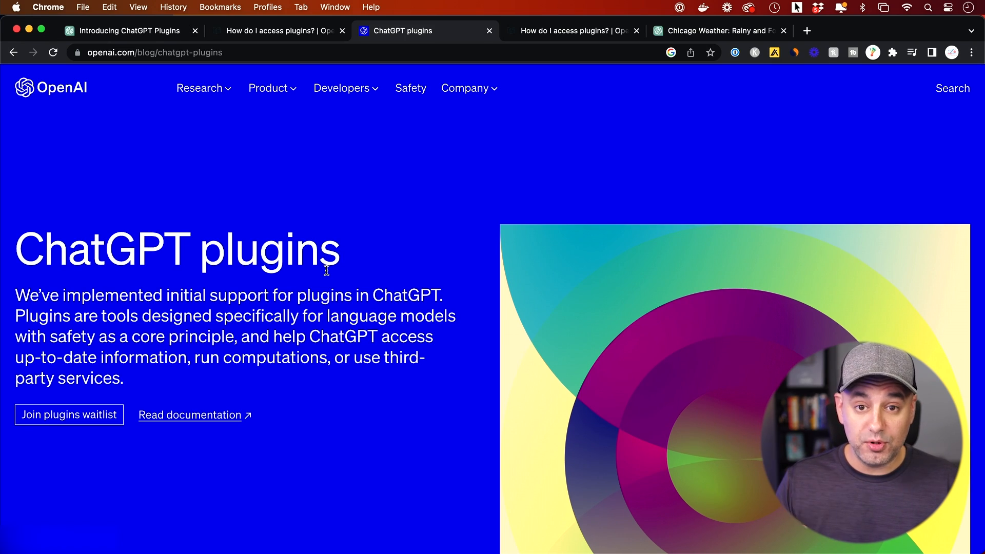
Scroll the chatgpt-plugins blog post down to the launch plugins grid with Expedia, KAYAK, Wolfram, Zapier.
scroll("down", 3)
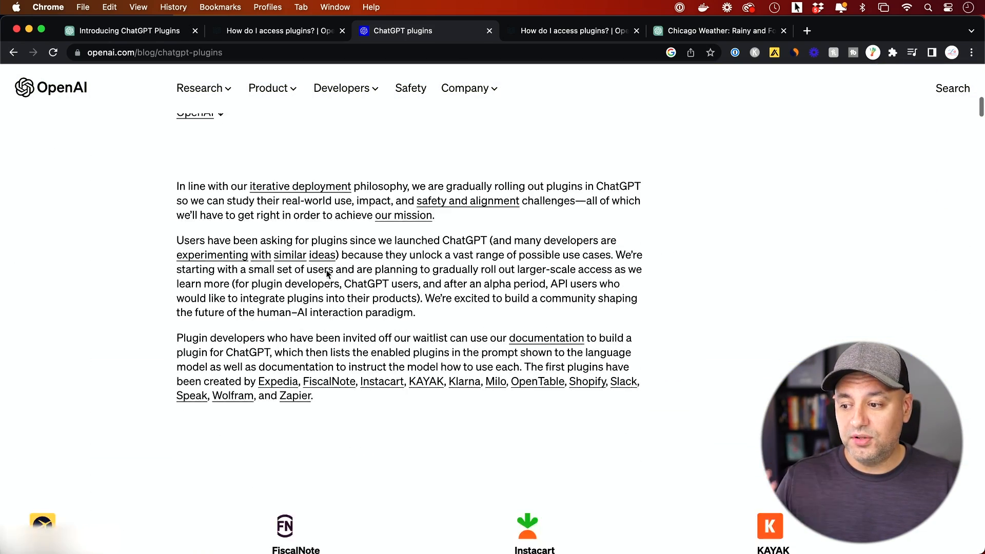
scroll("down", 3)
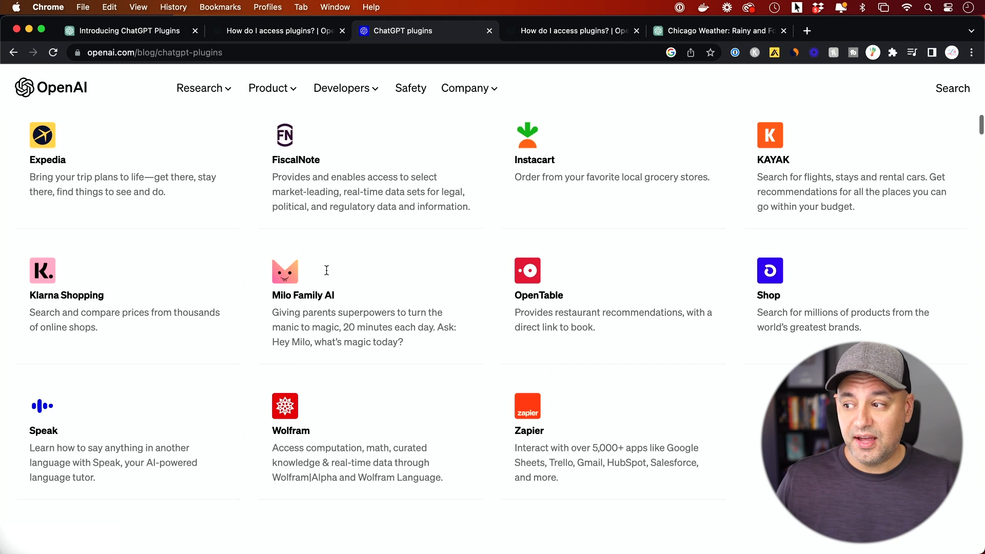
scroll("down", 3)
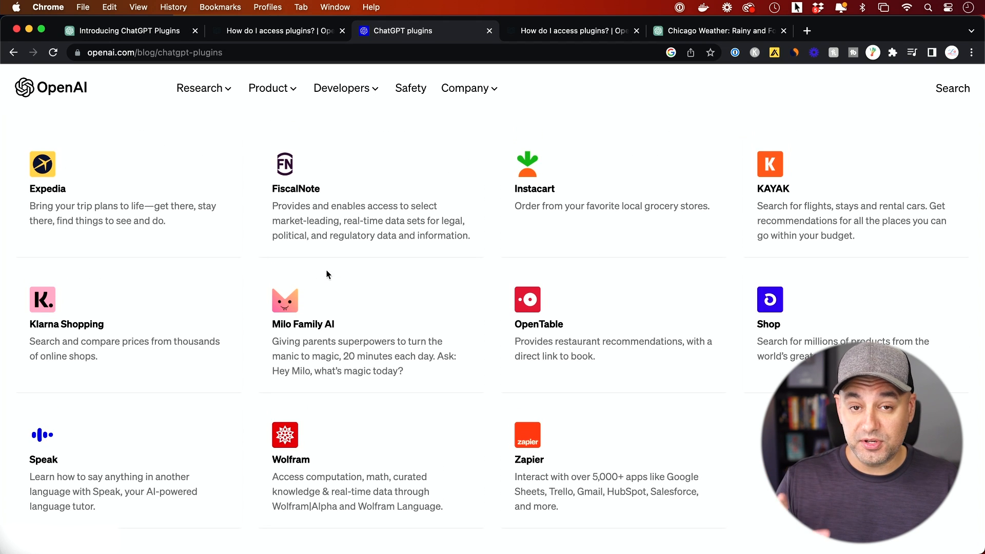